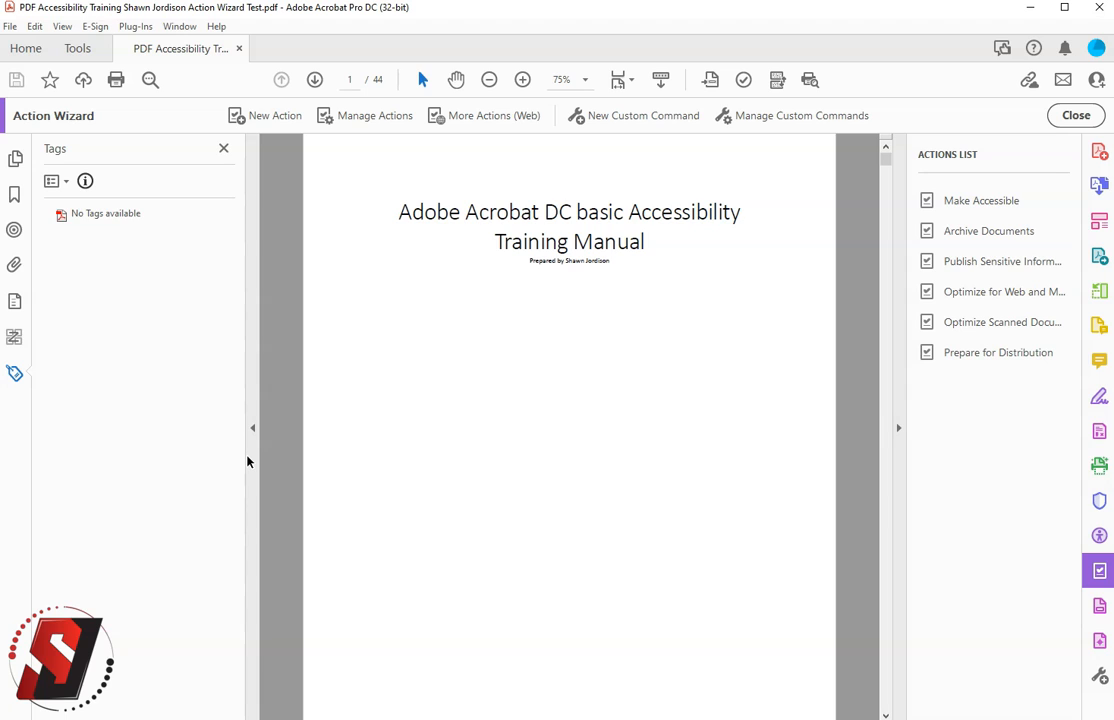
mouse_move(83, 237)
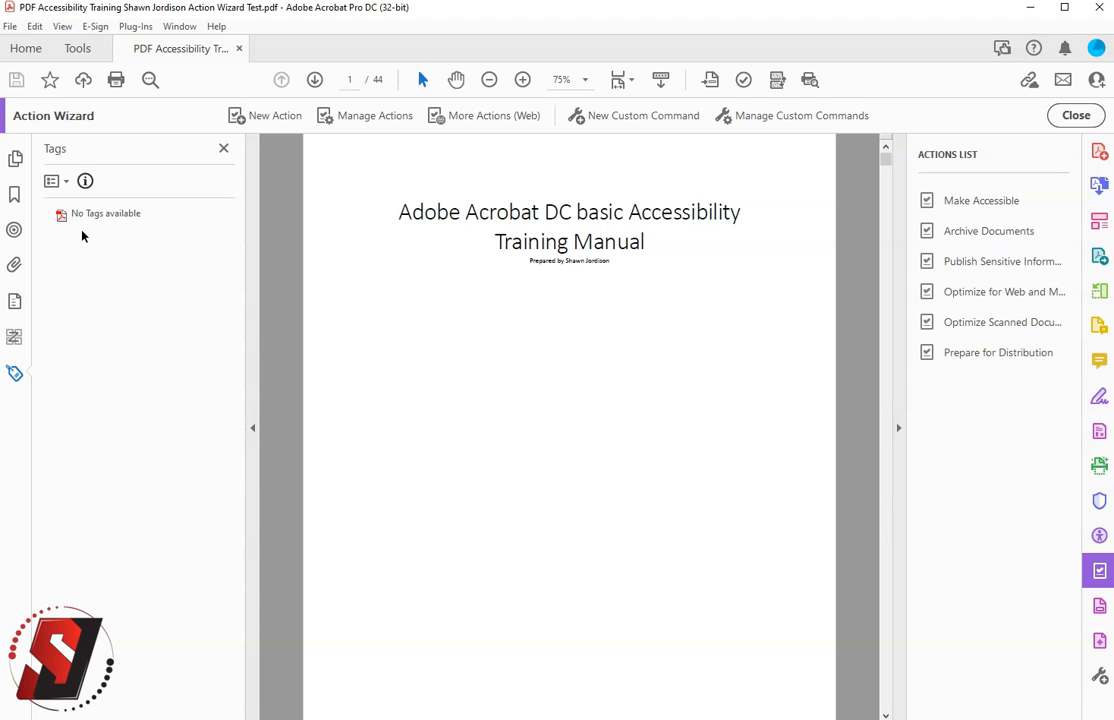
mouse_move(127, 230)
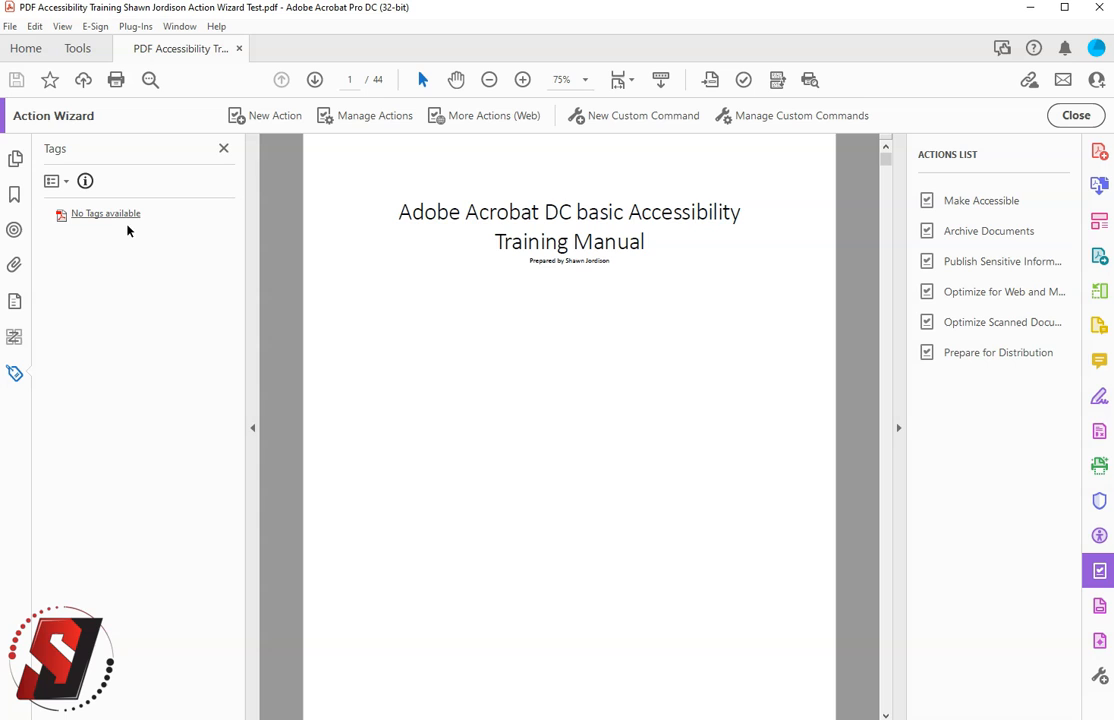
mouse_move(363, 348)
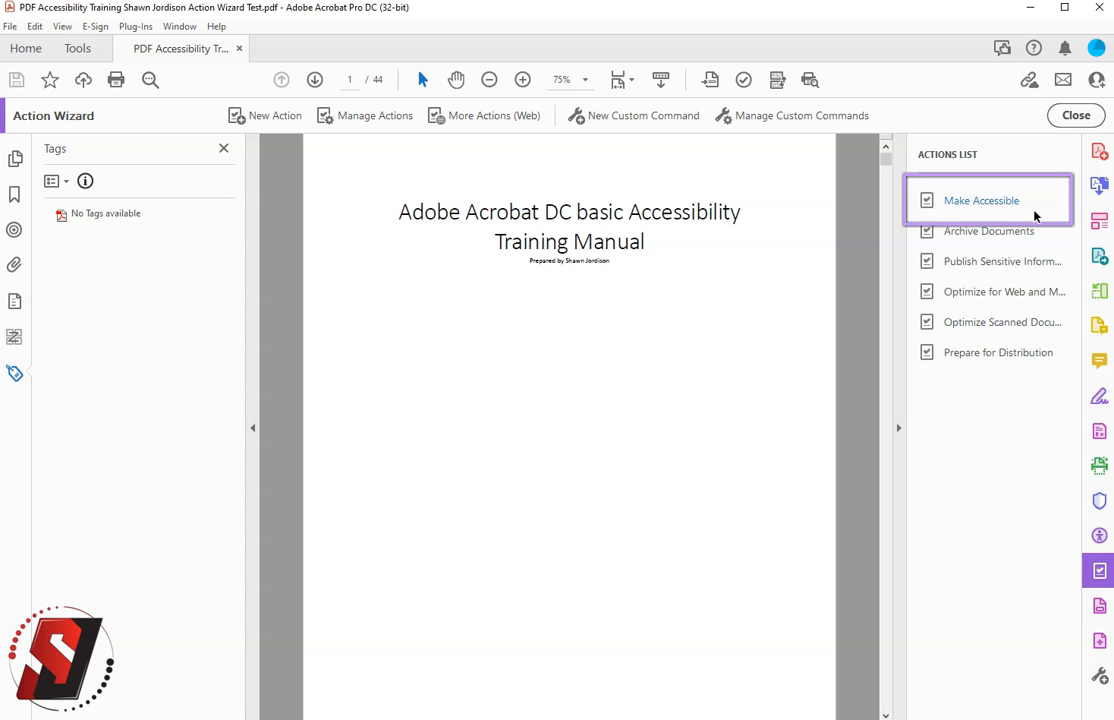
- Open the Make Accessible action from the Action Wizard's actions list
click(981, 200)
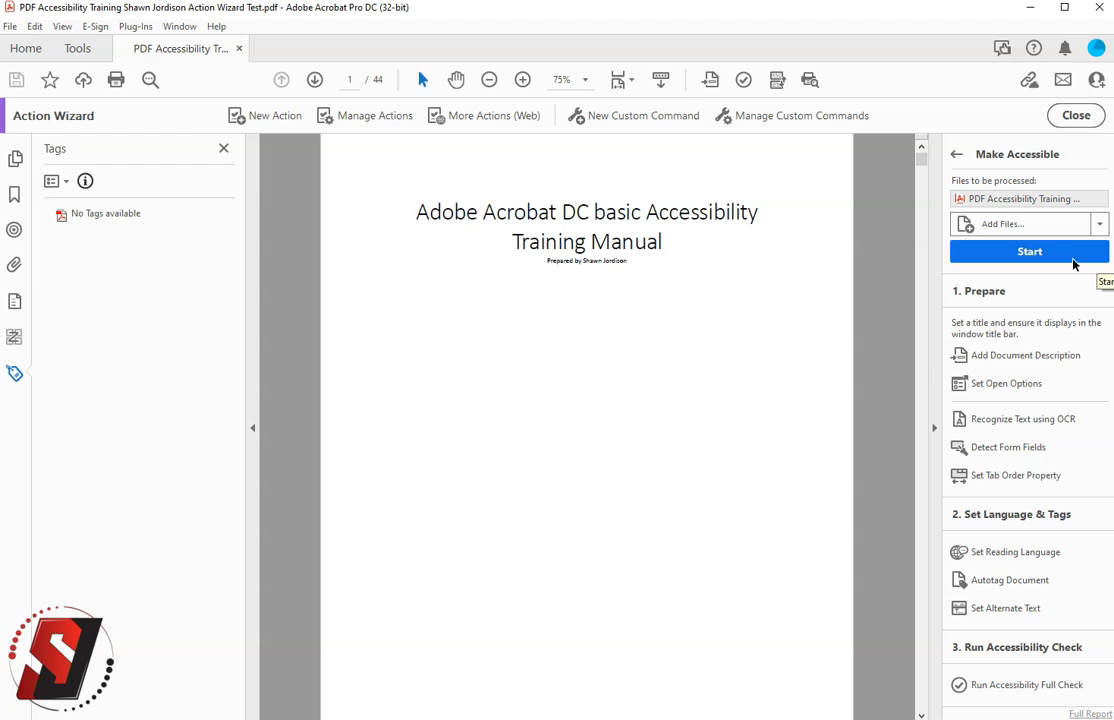
mouse_move(1034, 265)
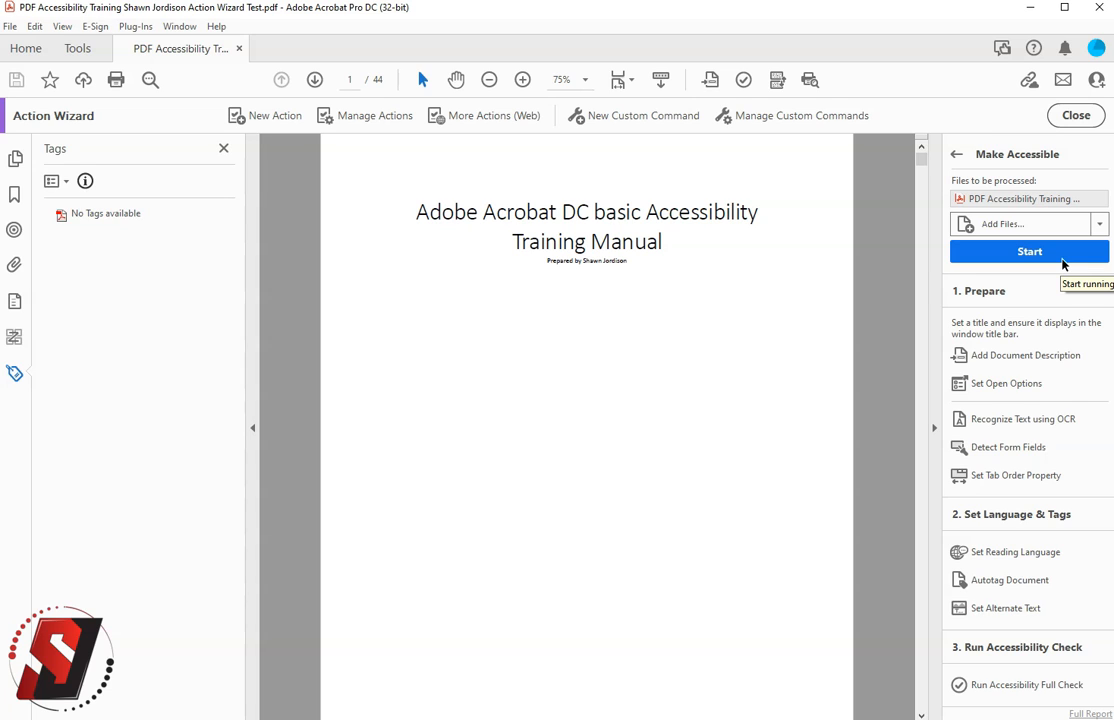
mouse_move(1055, 260)
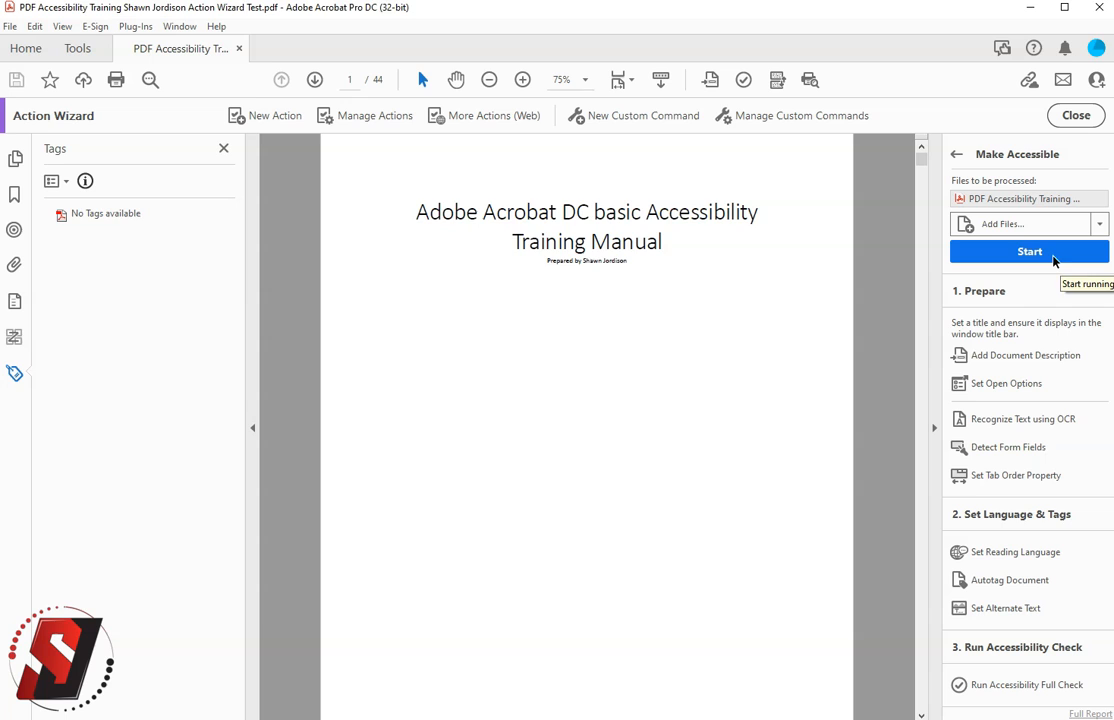
- Start the action, allow the document title to change, and accept the description and text recognition settings
click(1028, 251)
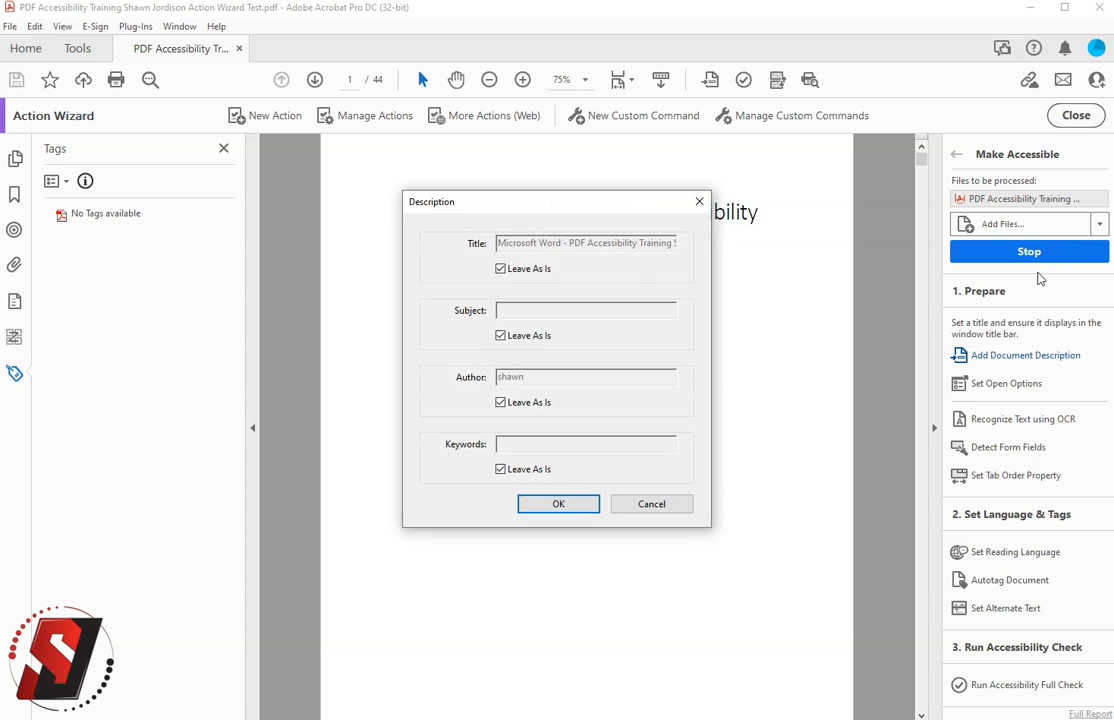
click(500, 268)
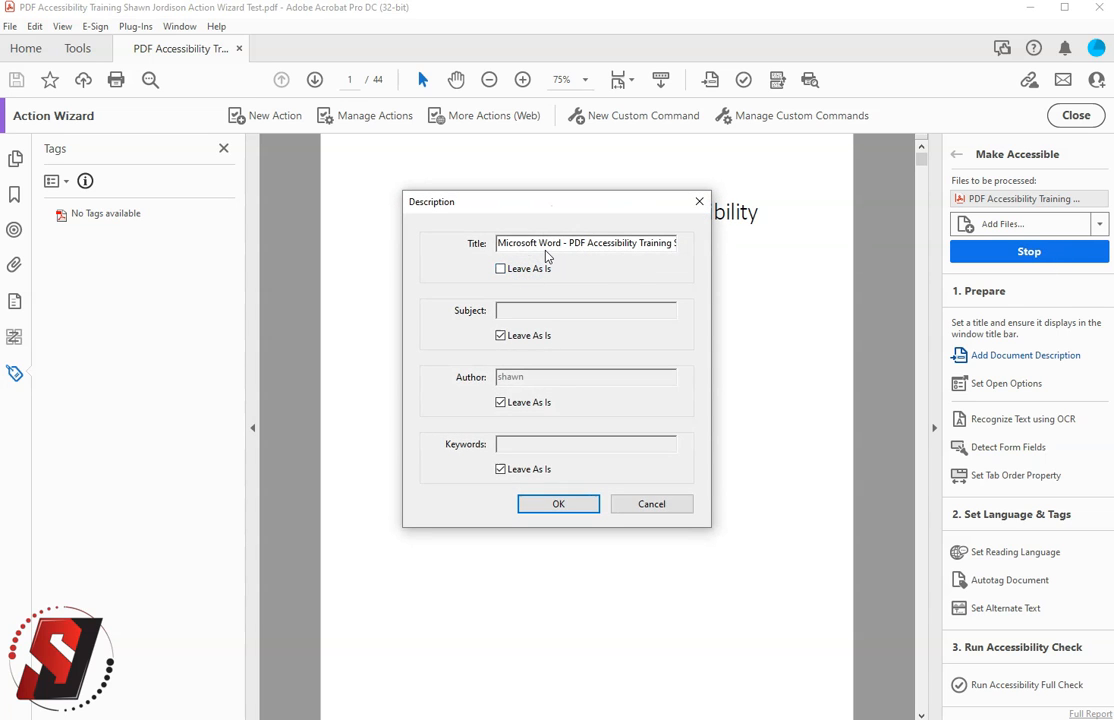
click(558, 504)
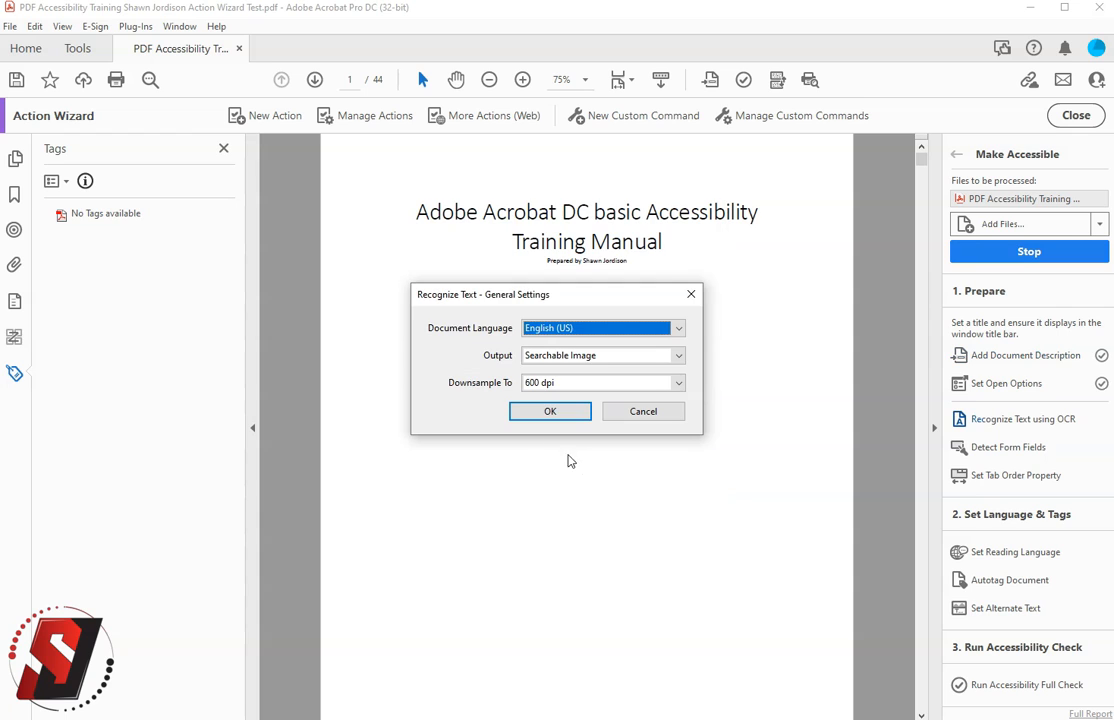
mouse_move(486, 311)
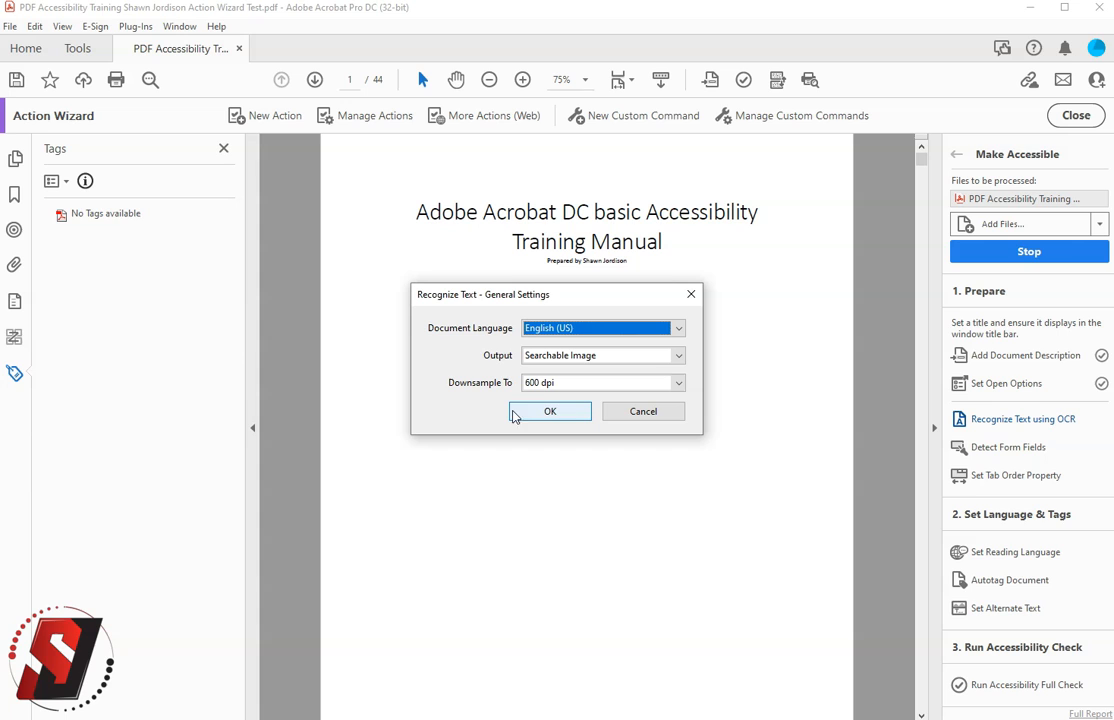
click(550, 411)
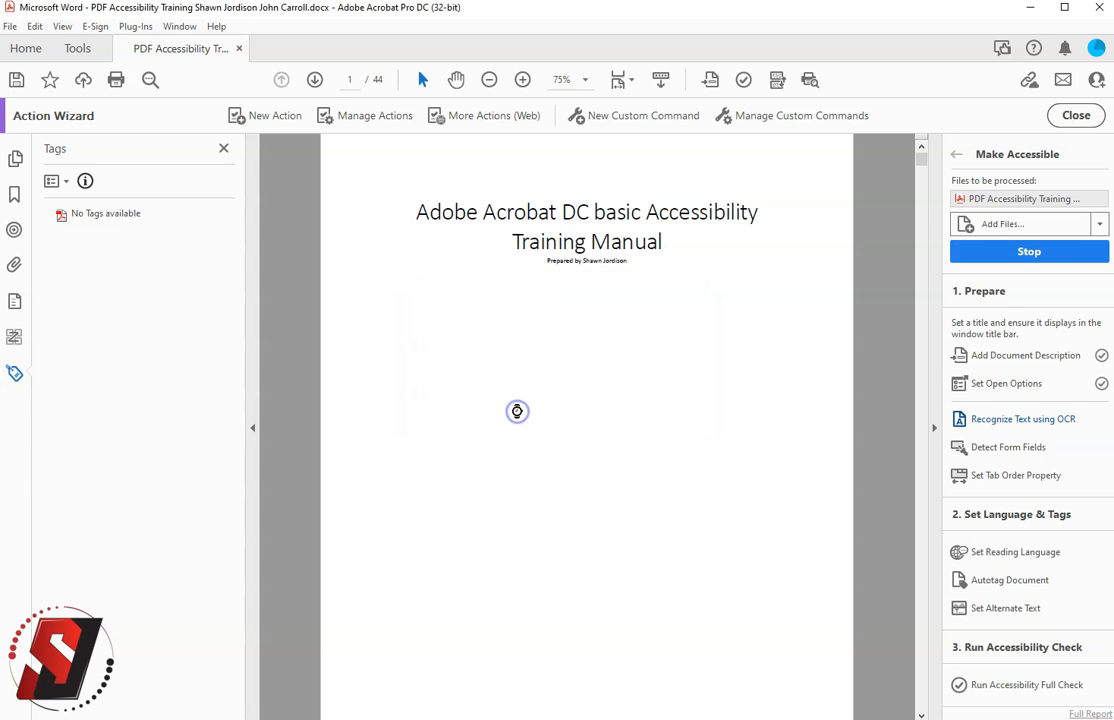
click(1005, 447)
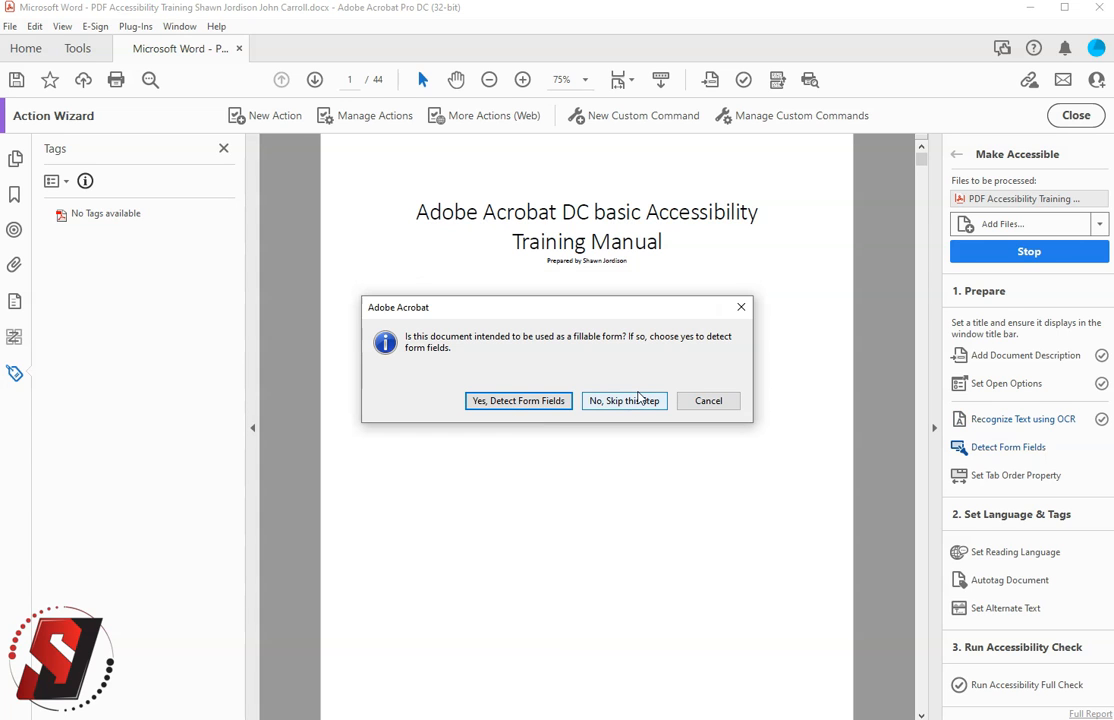
mouse_move(622, 400)
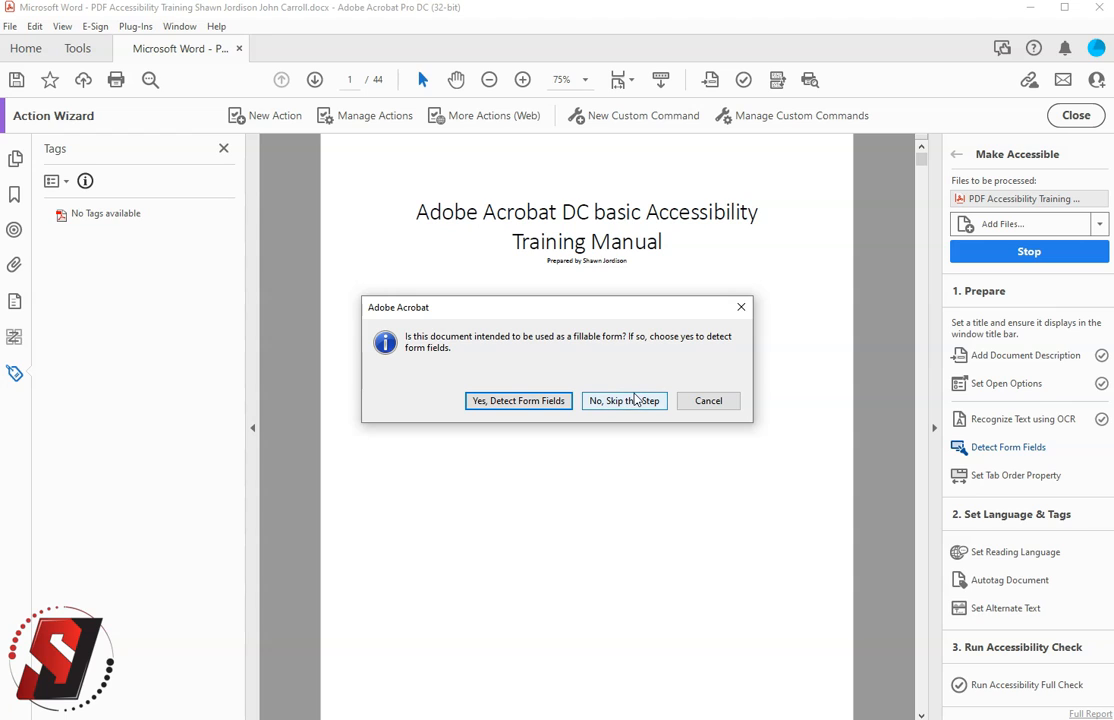
mouse_move(632, 403)
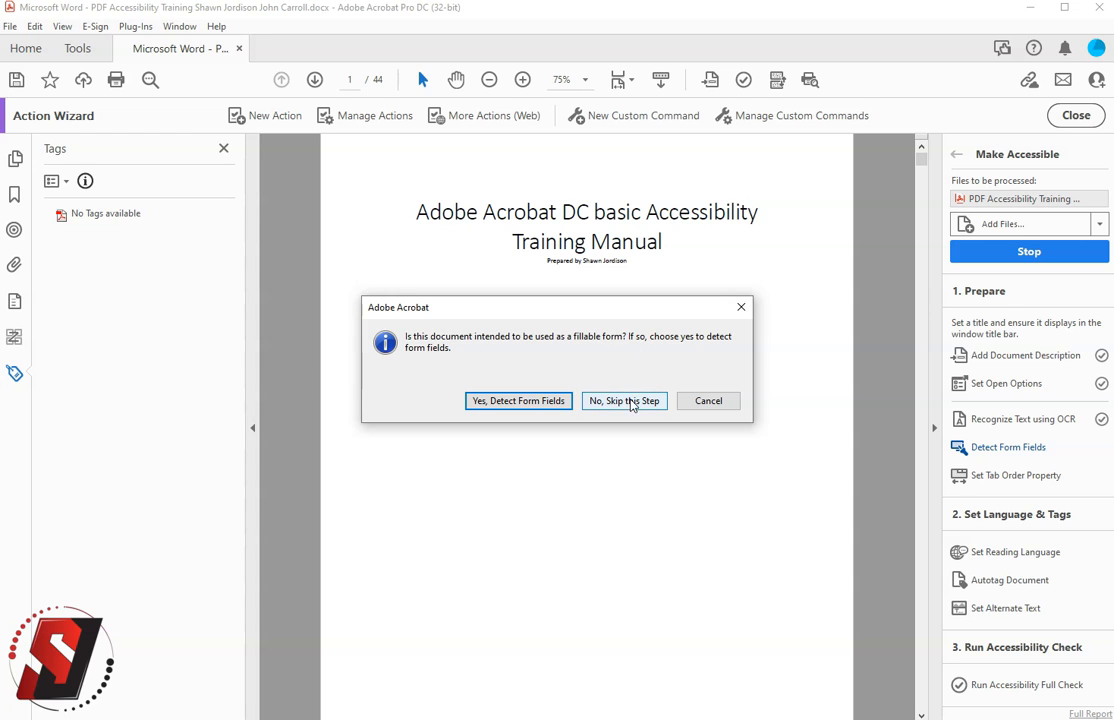
mouse_move(623, 412)
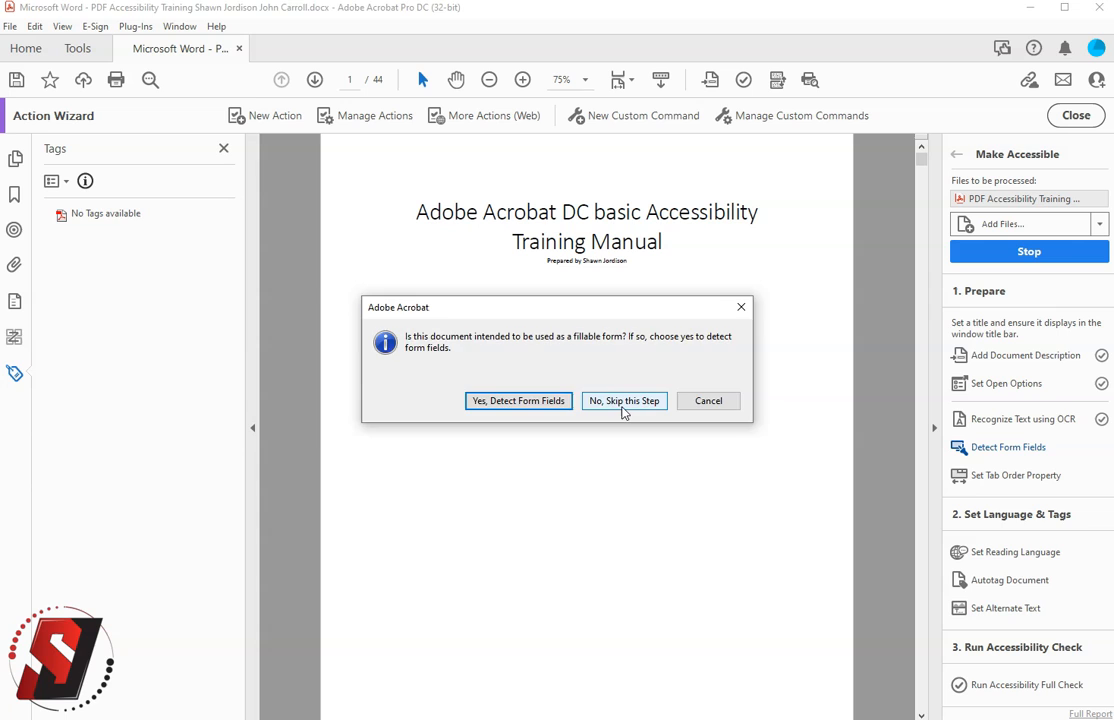
- Skip form-field detection and confirm English as the reading language
click(623, 401)
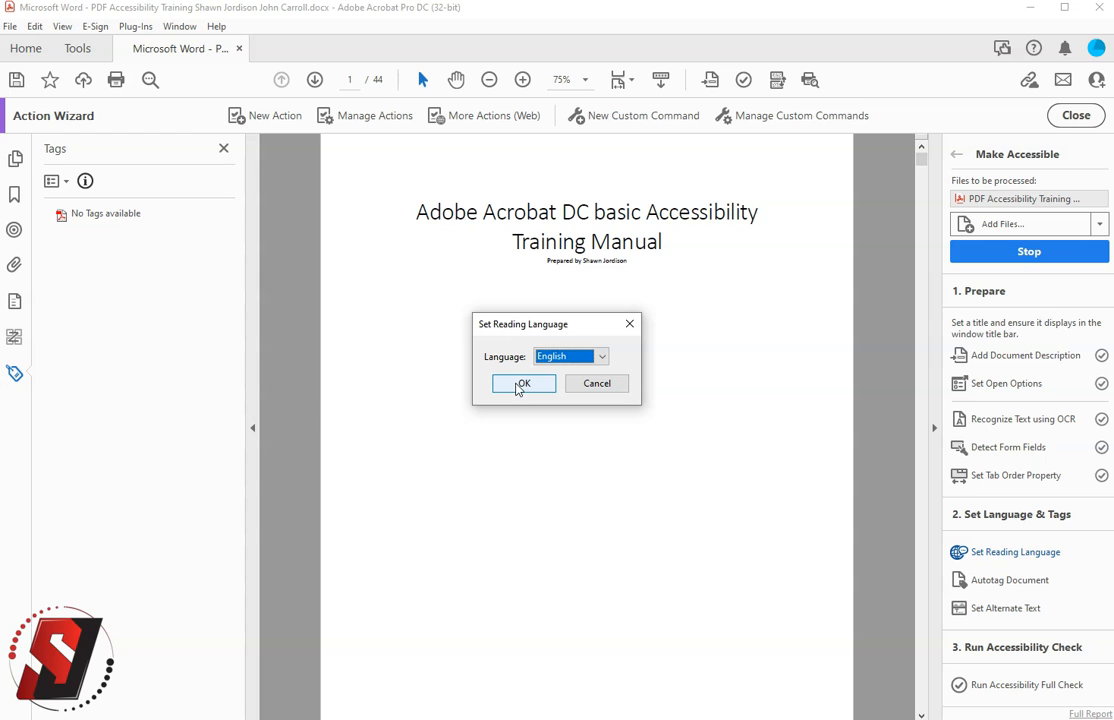
click(523, 383)
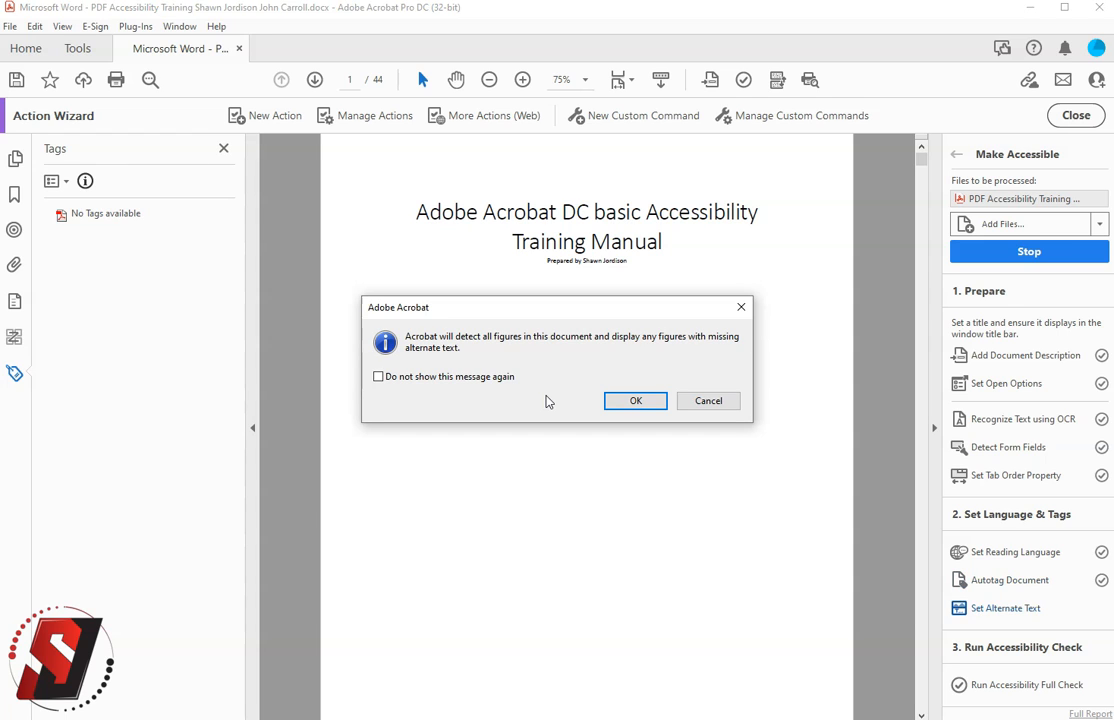
mouse_move(597, 398)
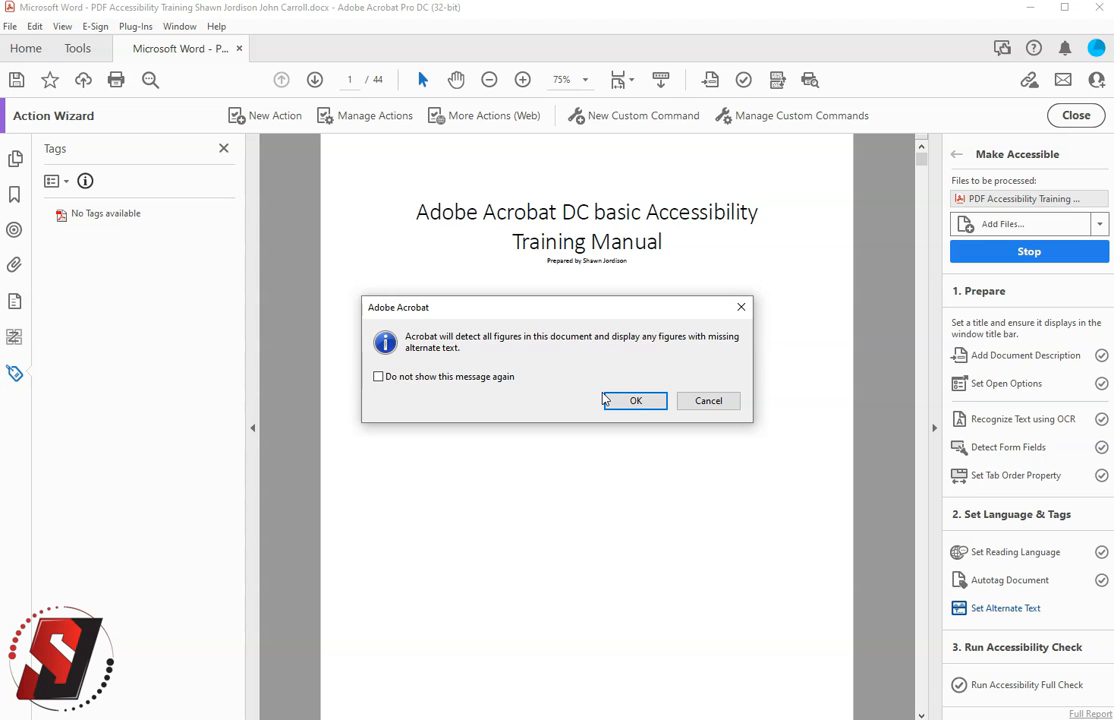
- Enter alt text 'Adding the accessibility and action wizard options to the' for Image 1
click(635, 401)
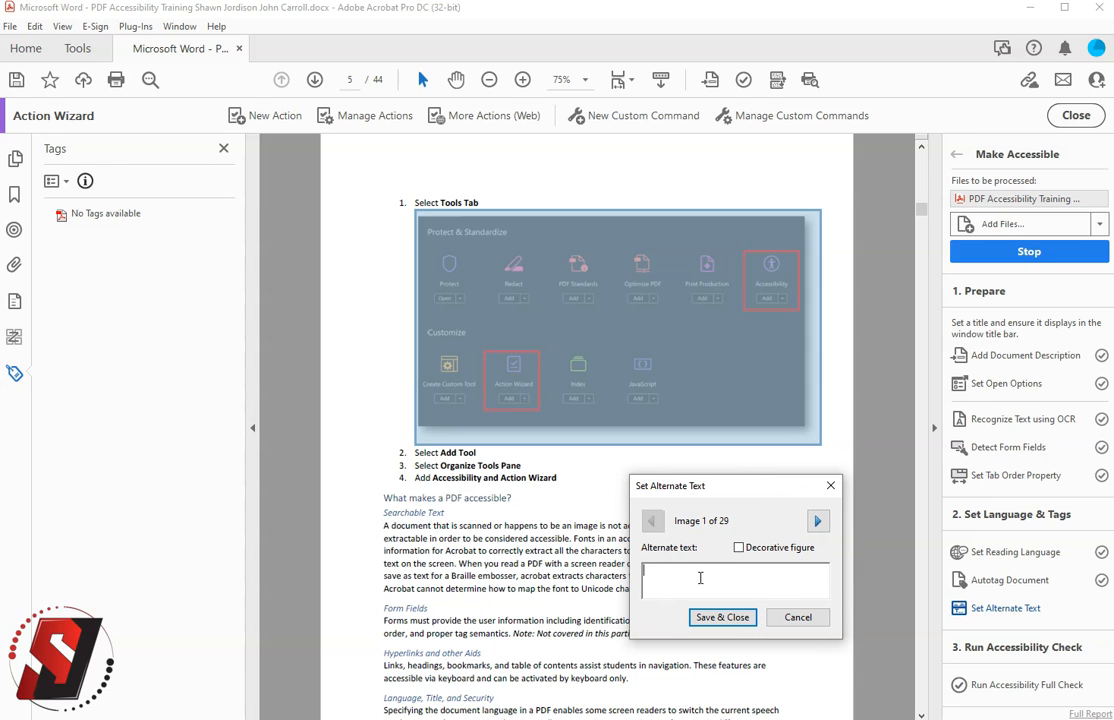
mouse_move(775, 575)
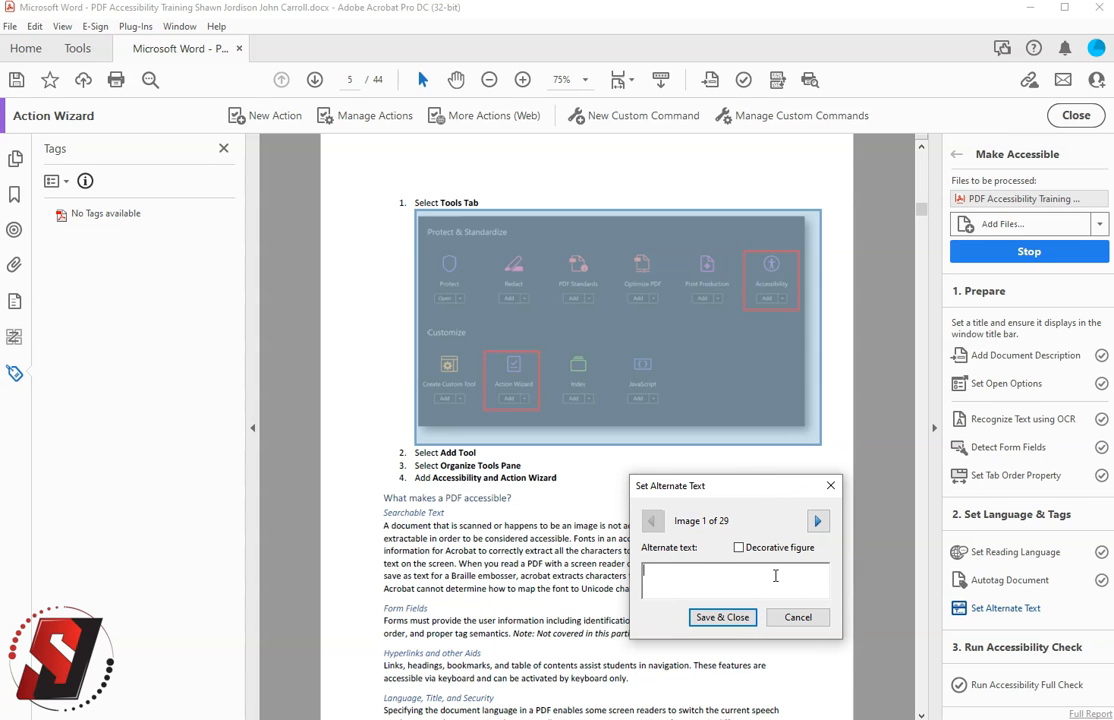
text(Adding the a)
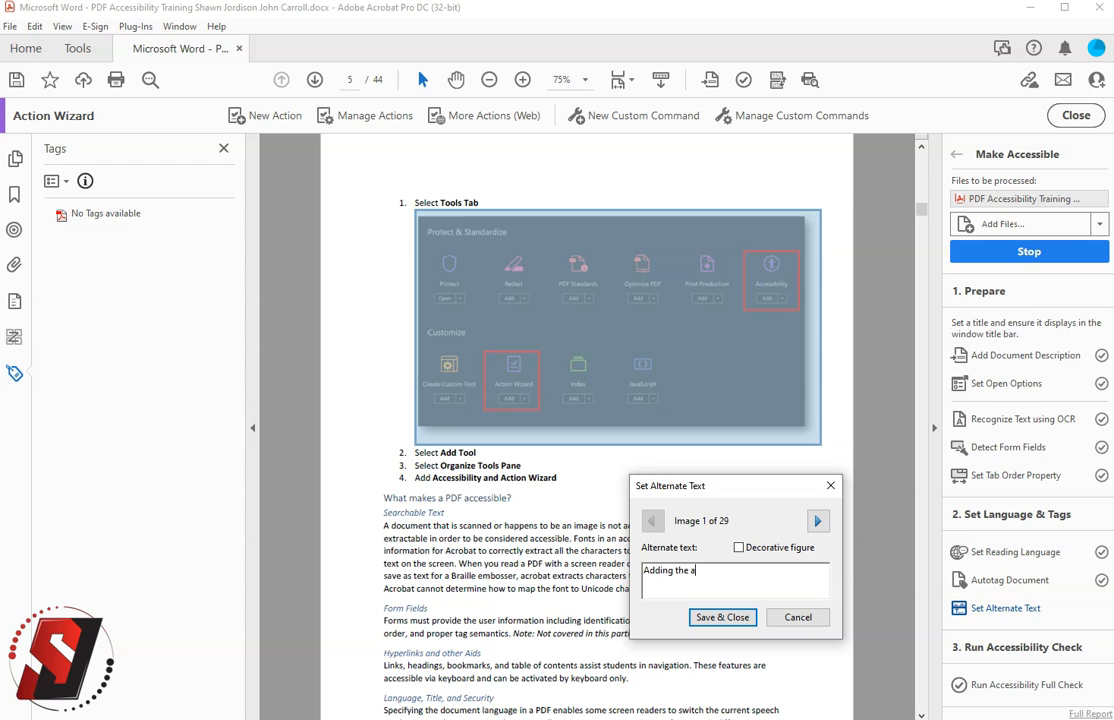
text(ccessibility and)
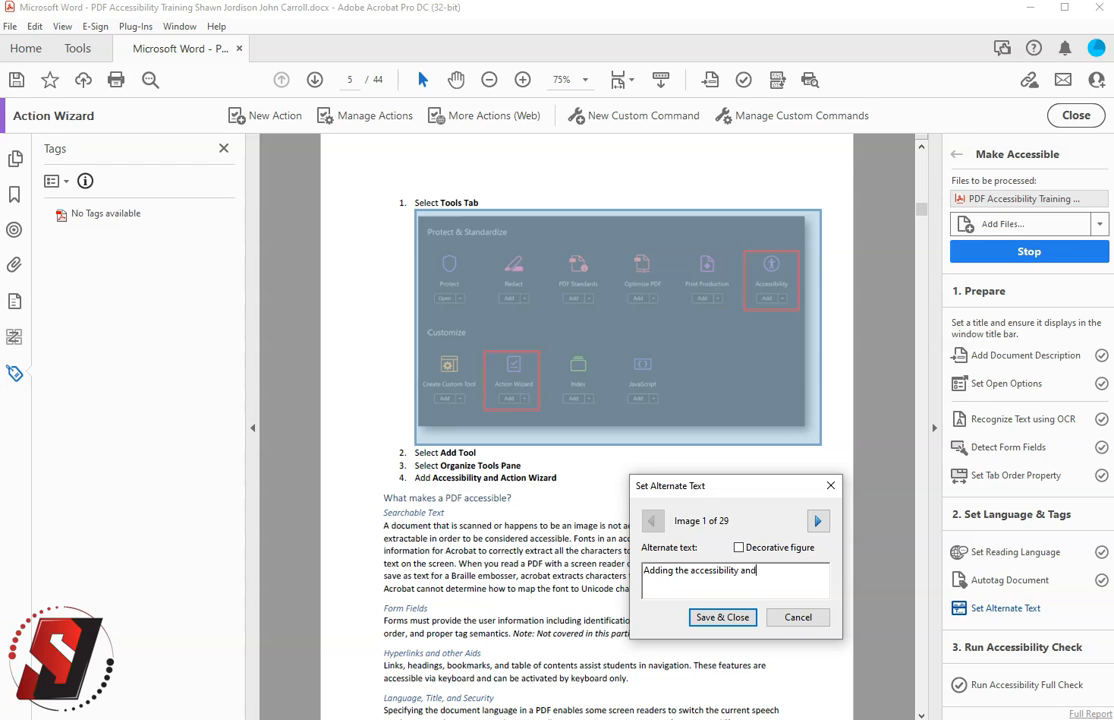
text(action wizard)
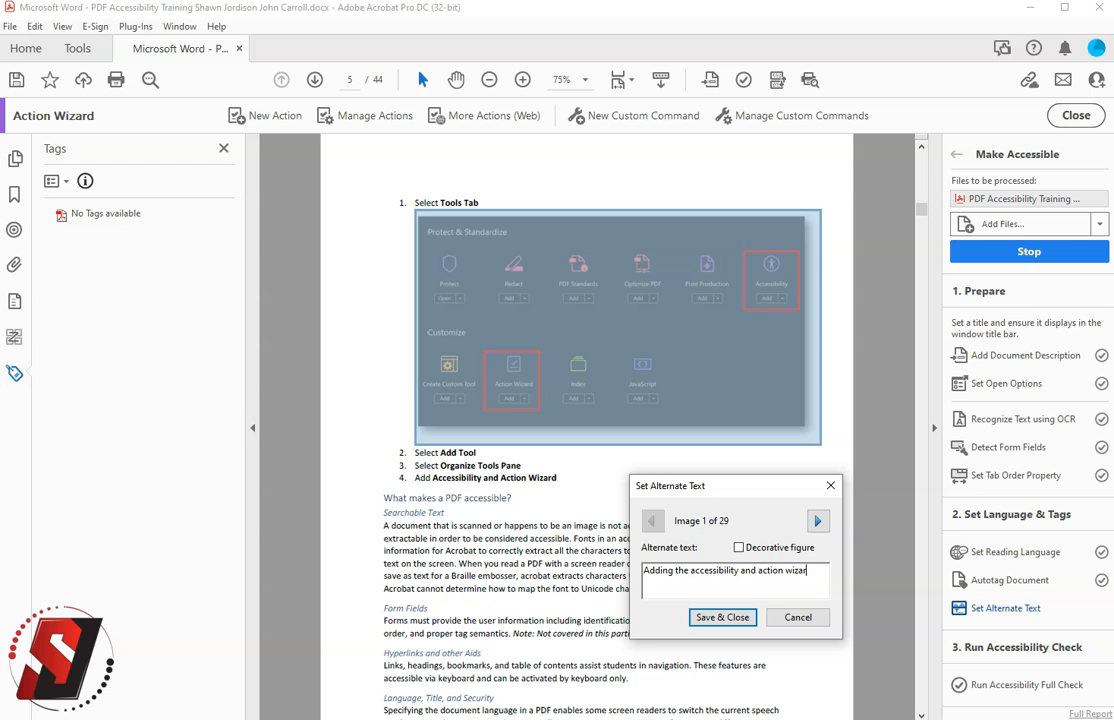
text(options to the tools menu)
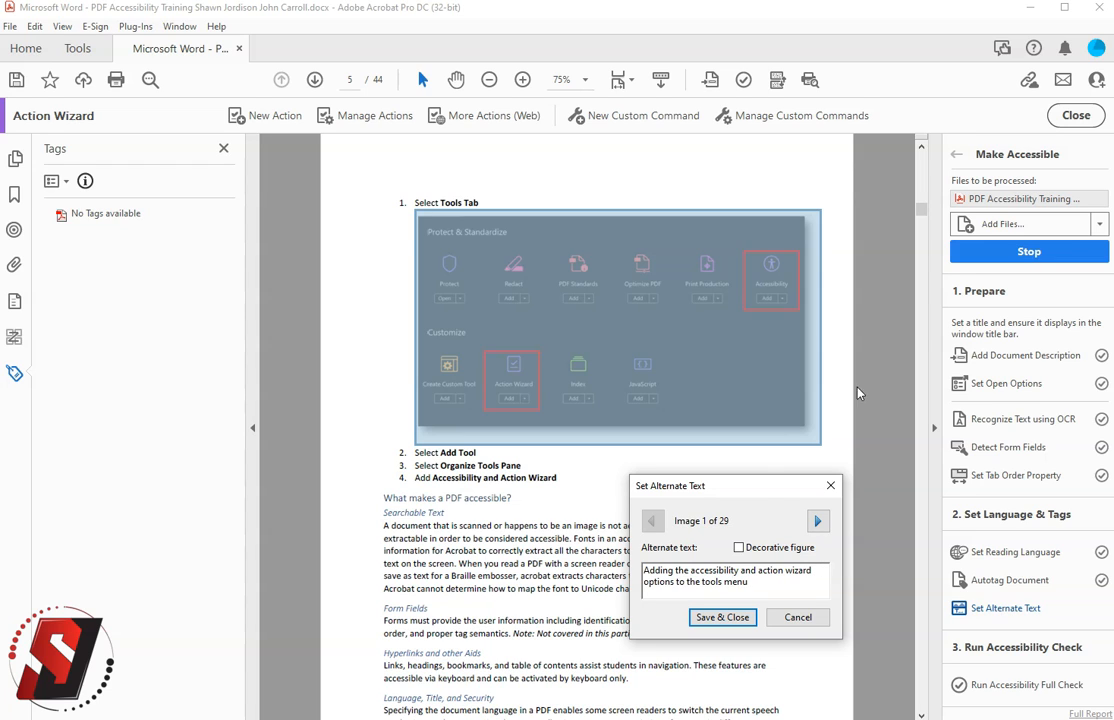
- Move to the second figure, shift the alt text box aside, then save and close
click(818, 521)
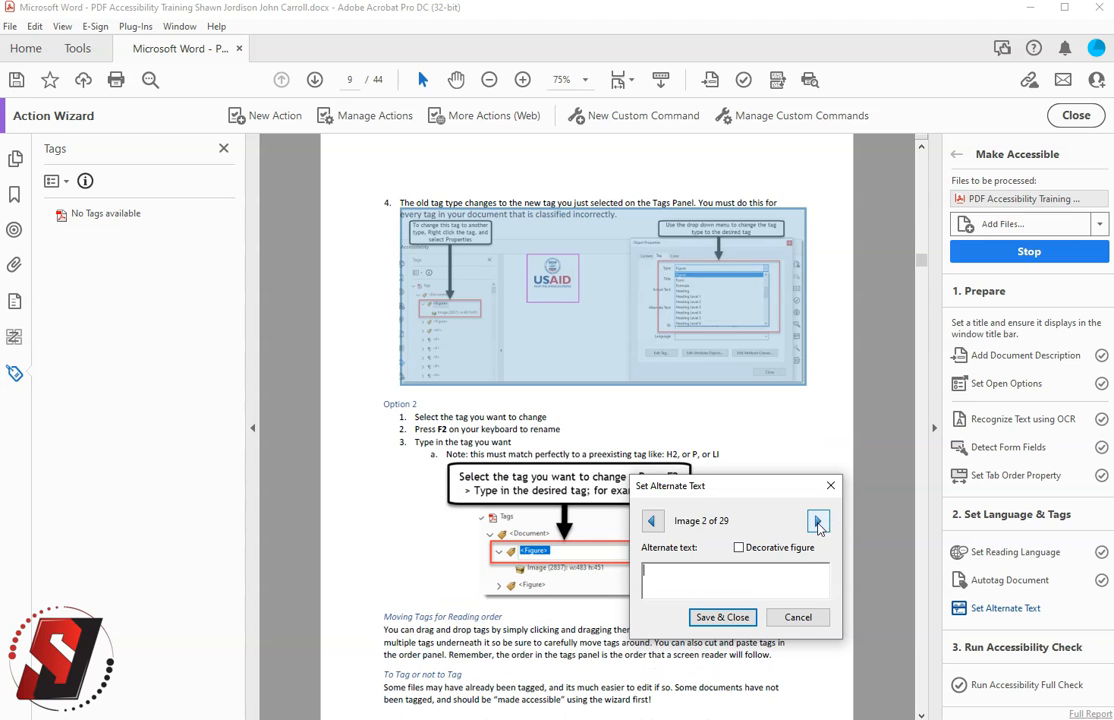
drag(670, 485, 759, 409)
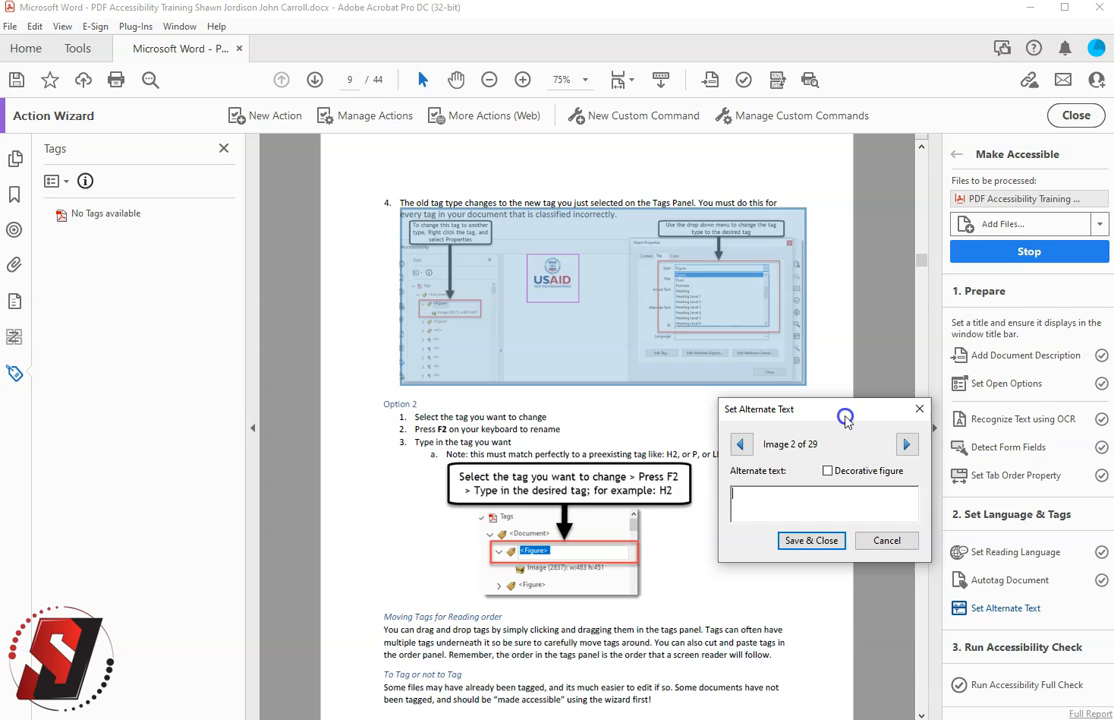
mouse_move(838, 443)
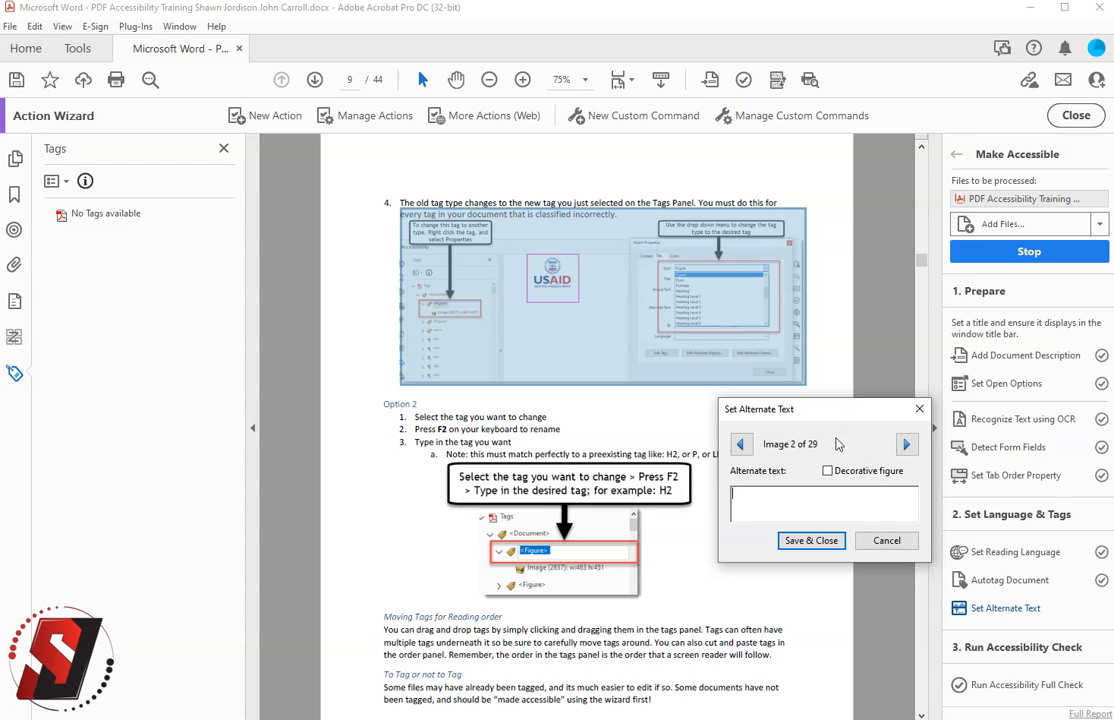
click(815, 503)
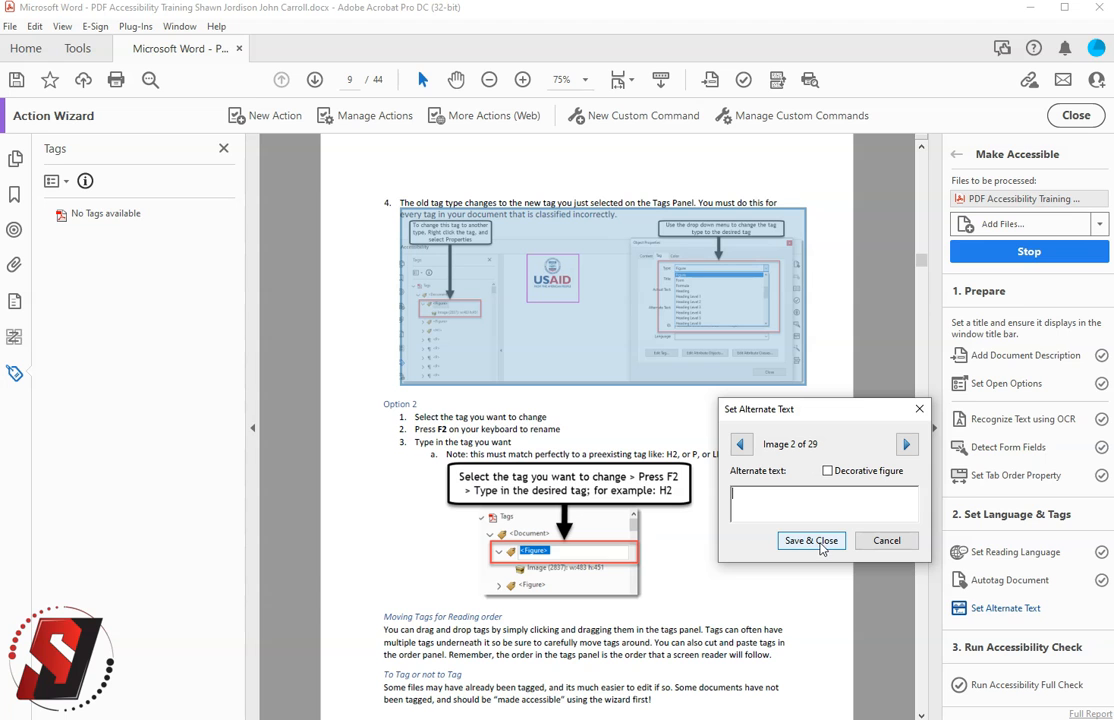
click(811, 541)
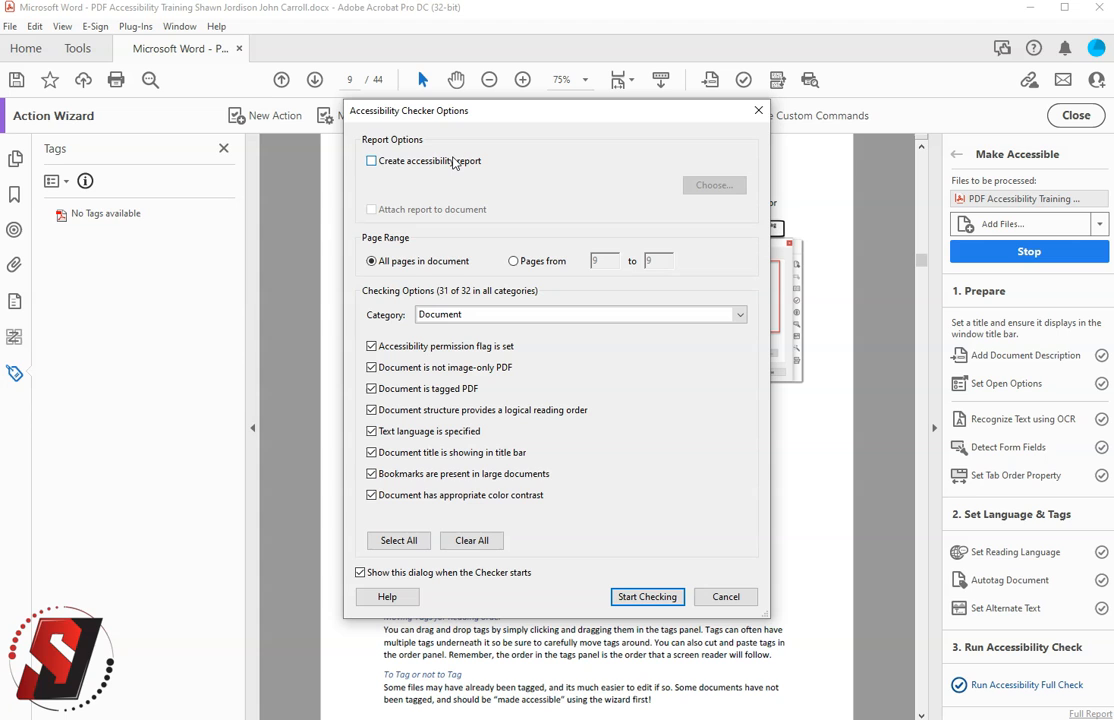
- Run the full accessibility check and expand the Page Content results
click(647, 596)
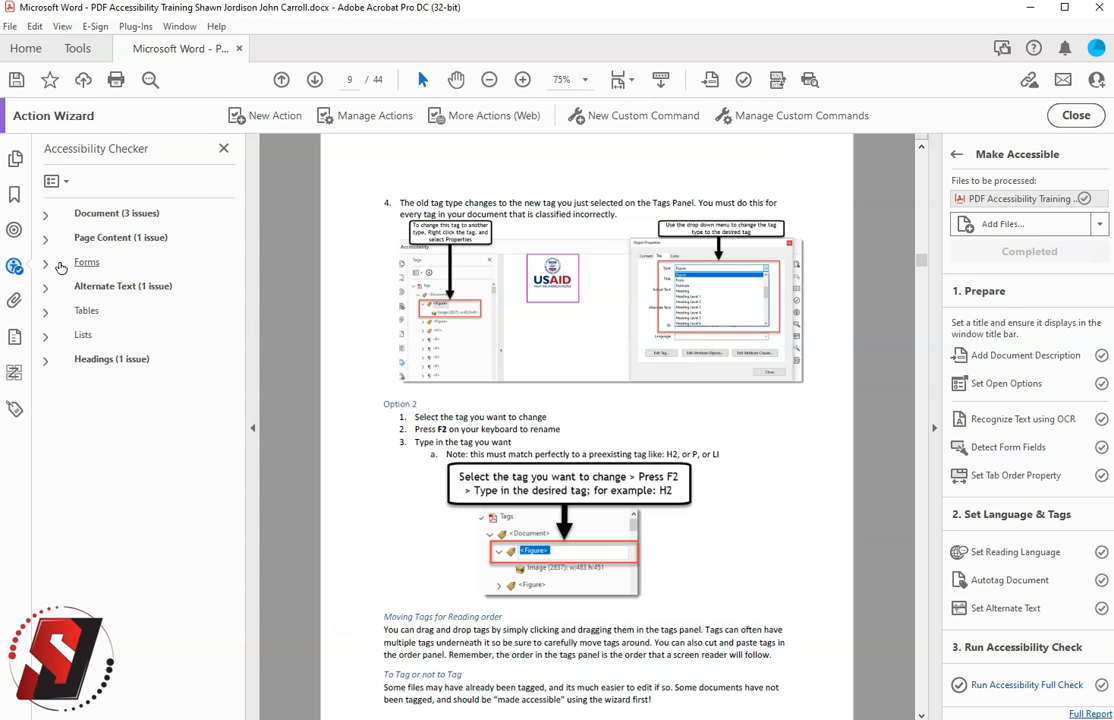
mouse_move(38, 245)
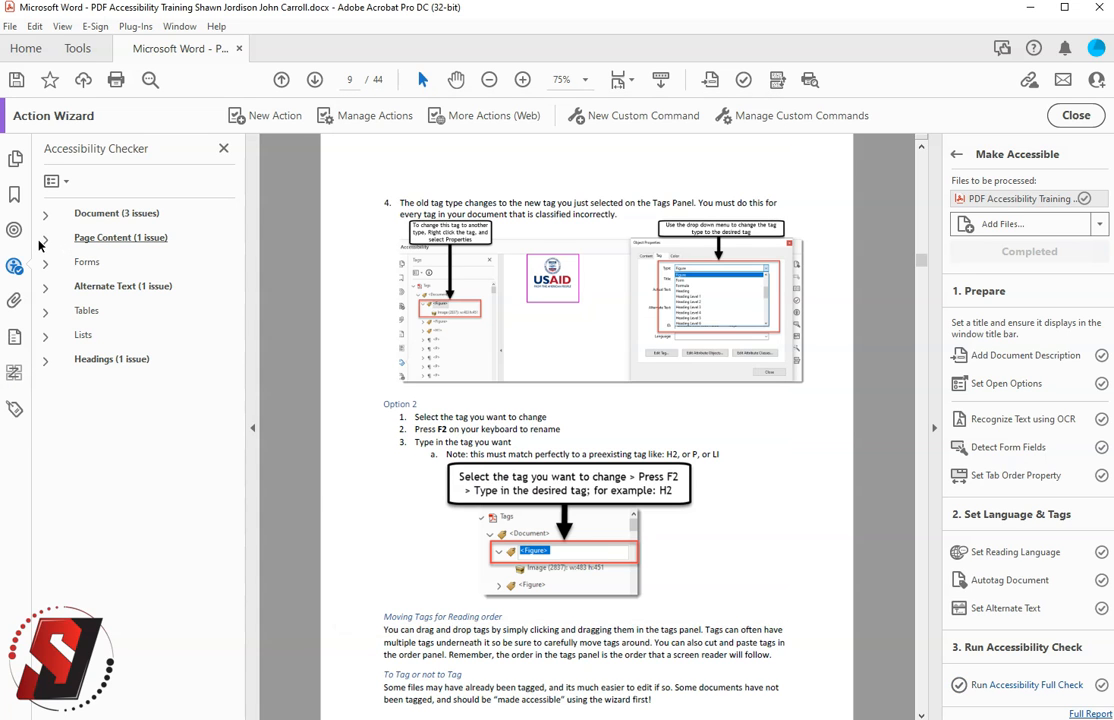
click(45, 237)
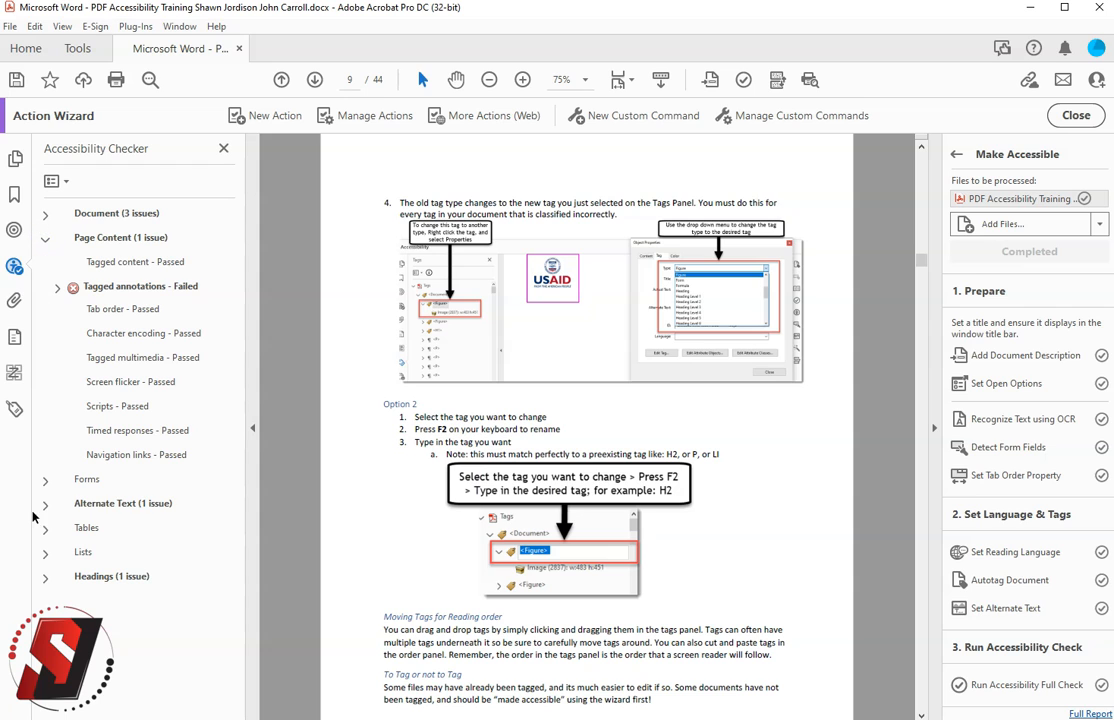
click(45, 503)
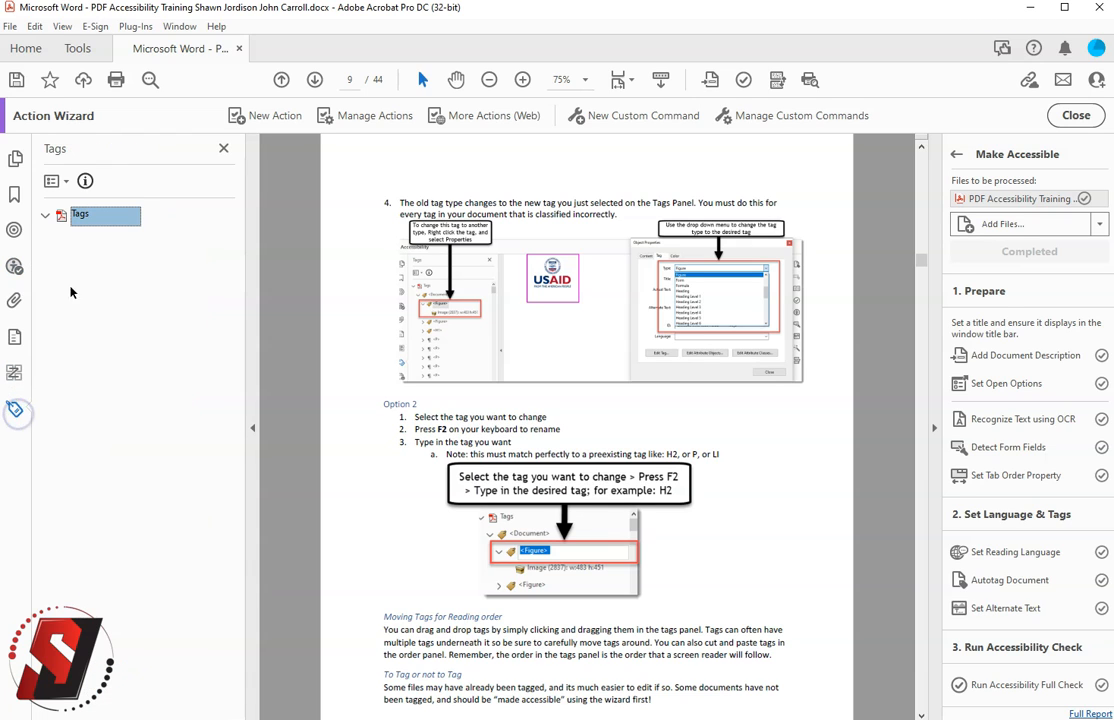
- Expand the Tags root and the <Part> tag to reveal H1, P, TOC and Sect
click(46, 214)
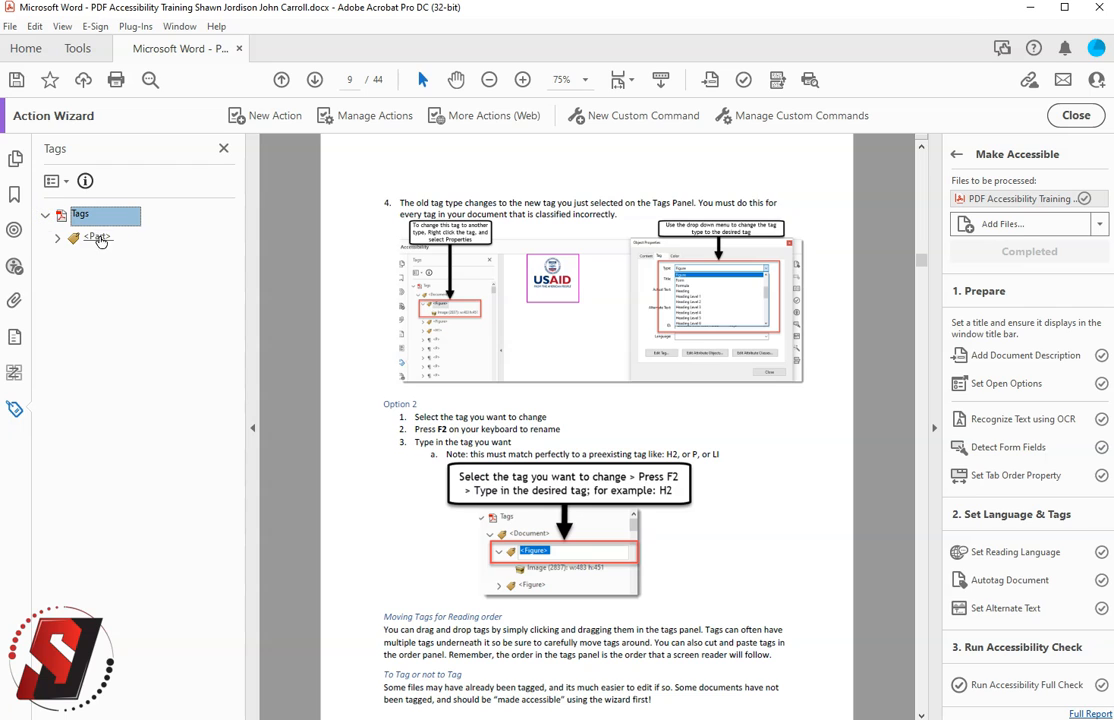
click(57, 238)
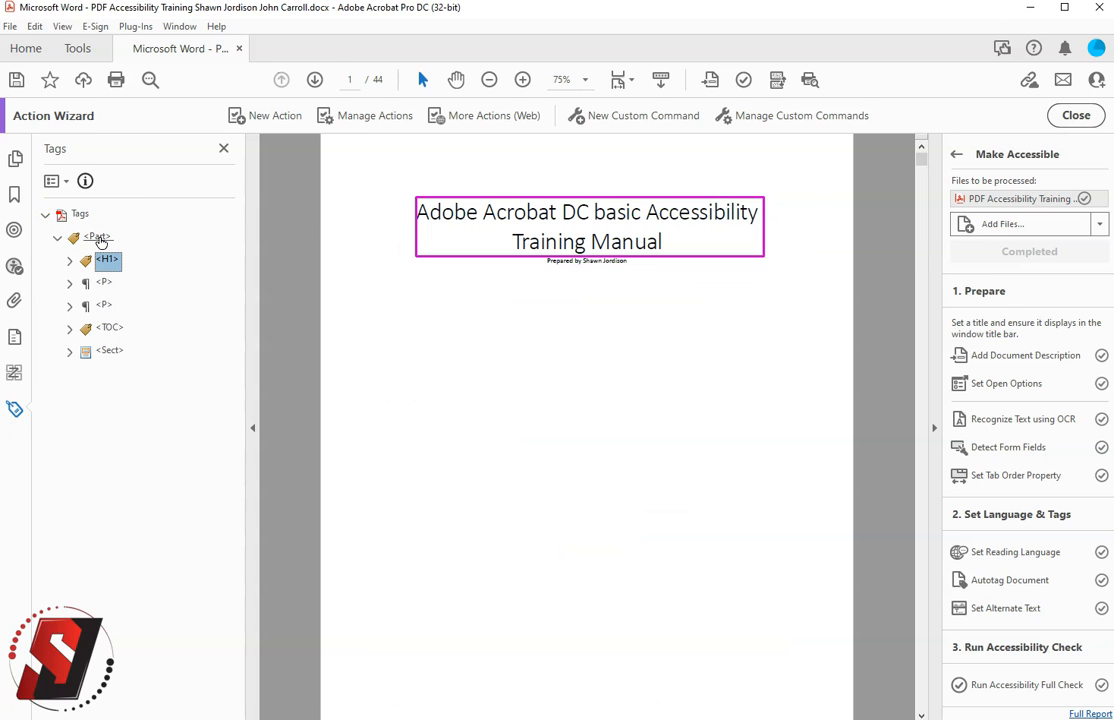